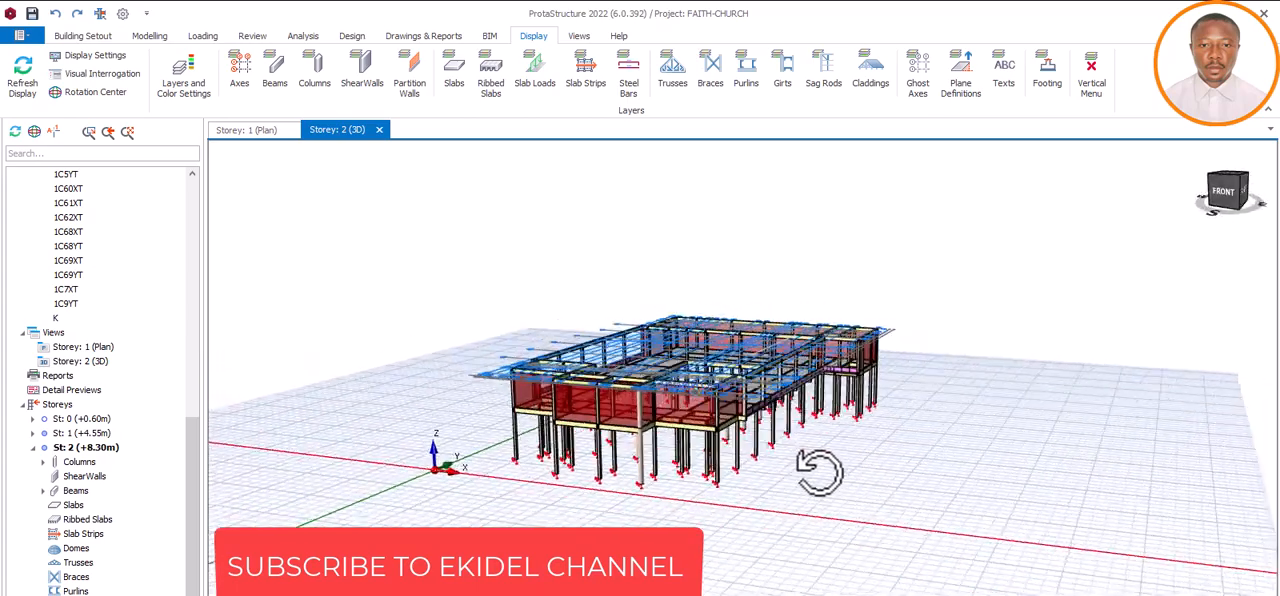
Orbit the church model to inspect the rear wing and the roof axes.
left_click_drag(820, 470, 656, 484)
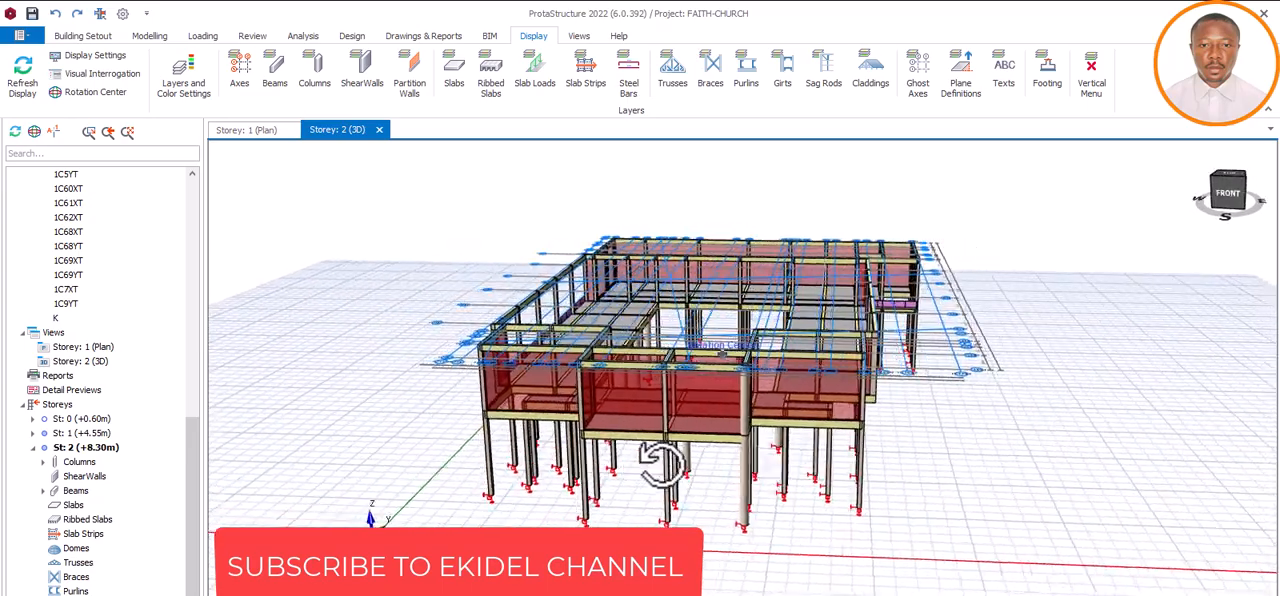
left_click_drag(660, 460, 720, 480)
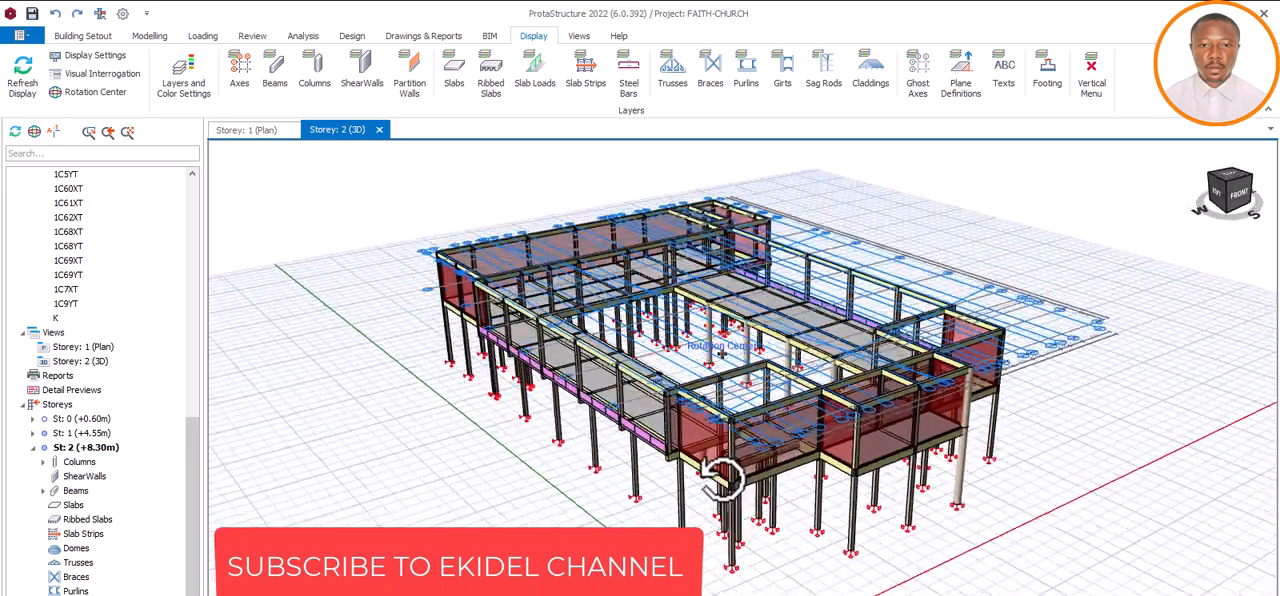
left_click_drag(720, 480, 690, 464)
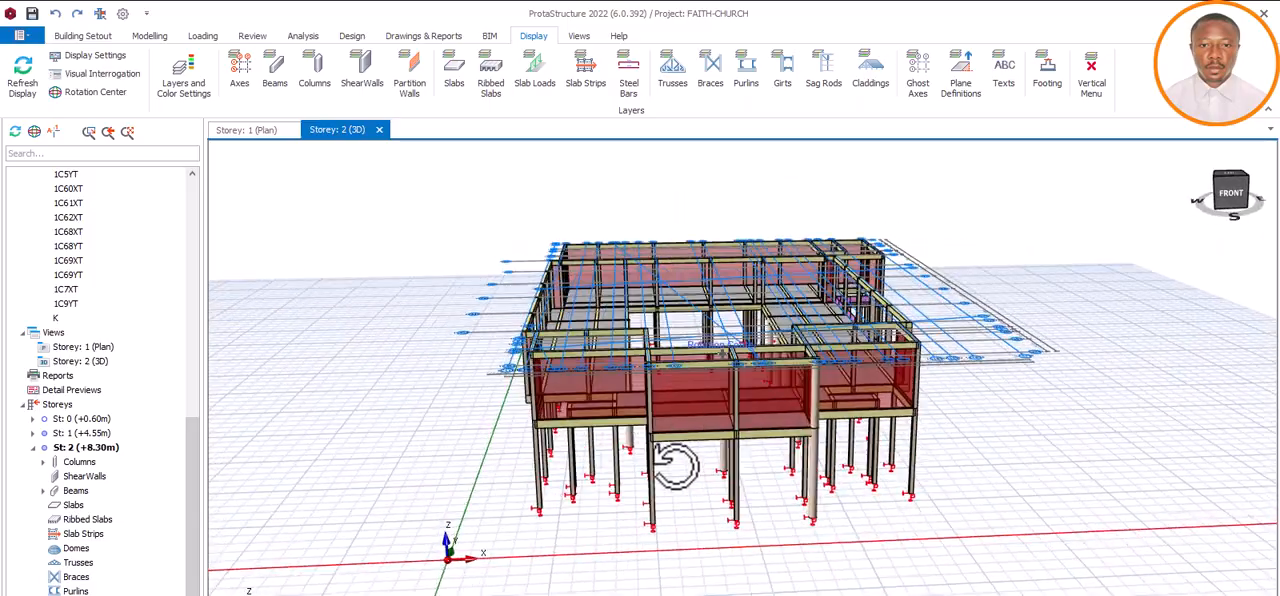
left_click_drag(670, 459, 616, 460)
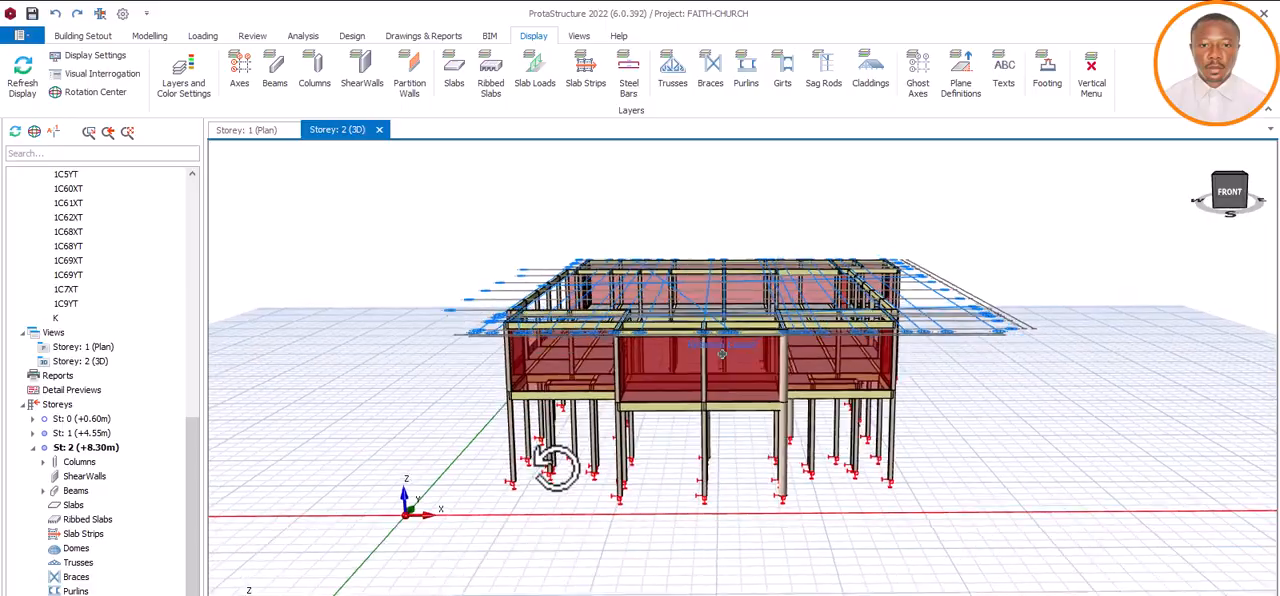
left_click_drag(556, 464, 483, 490)
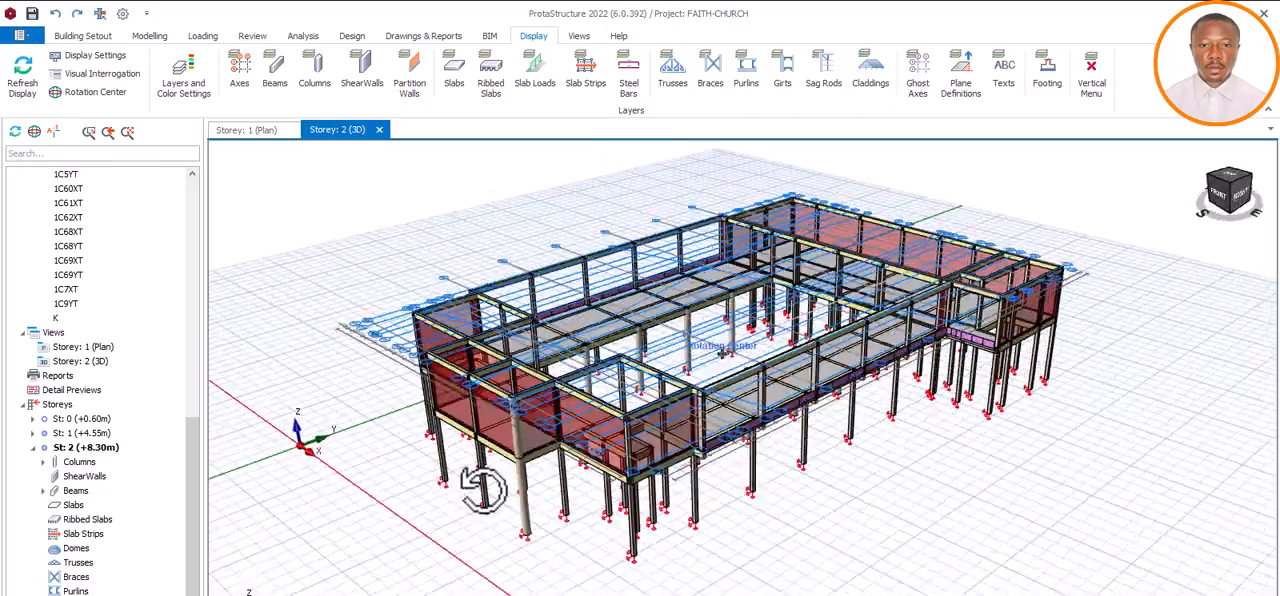
Finish reviewing the model corners in 3D and bring up the Storey 1 plan.
left_click_drag(720, 350, 730, 420)
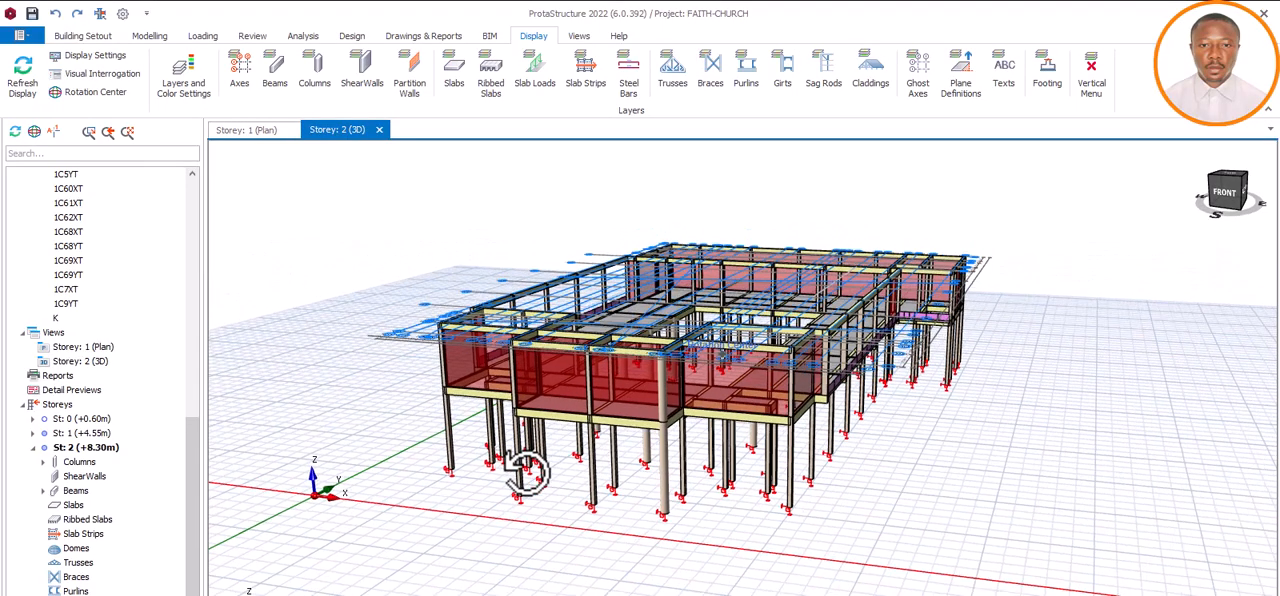
left_click_drag(530, 470, 599, 470)
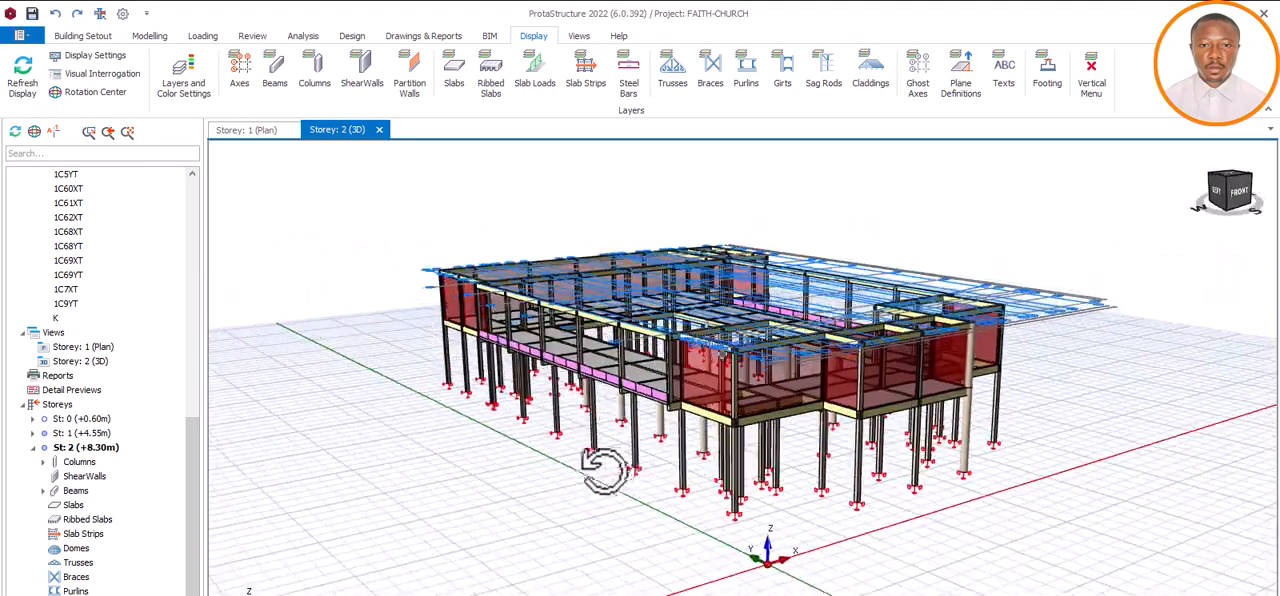
left_click_drag(600, 470, 830, 480)
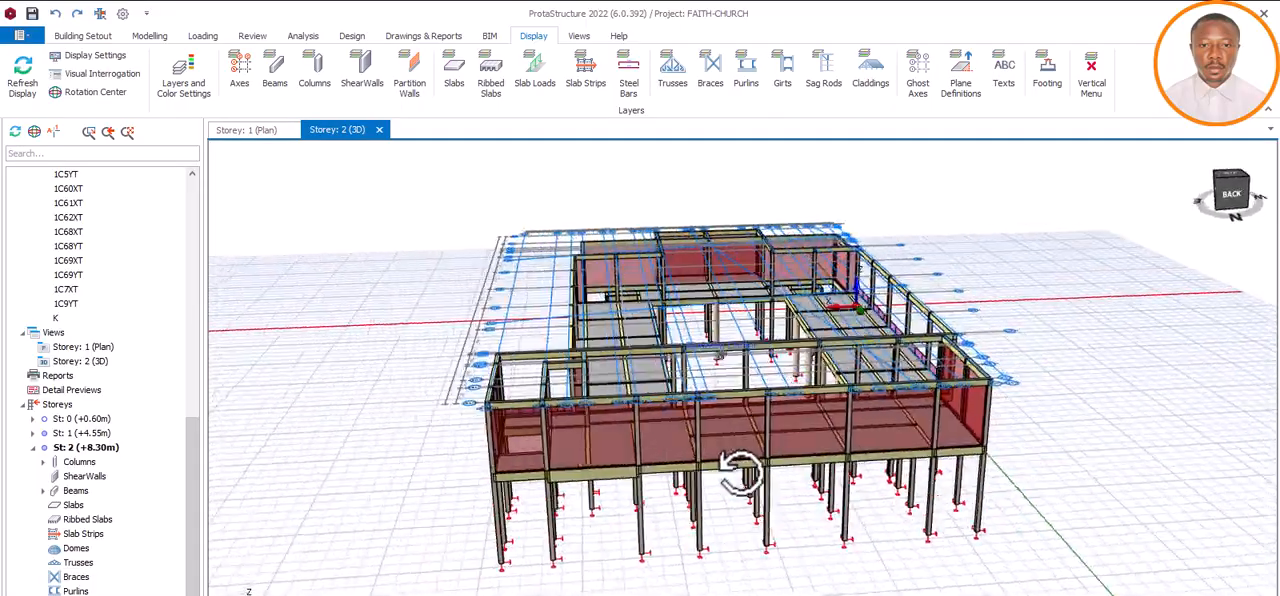
left_click_drag(744, 470, 510, 460)
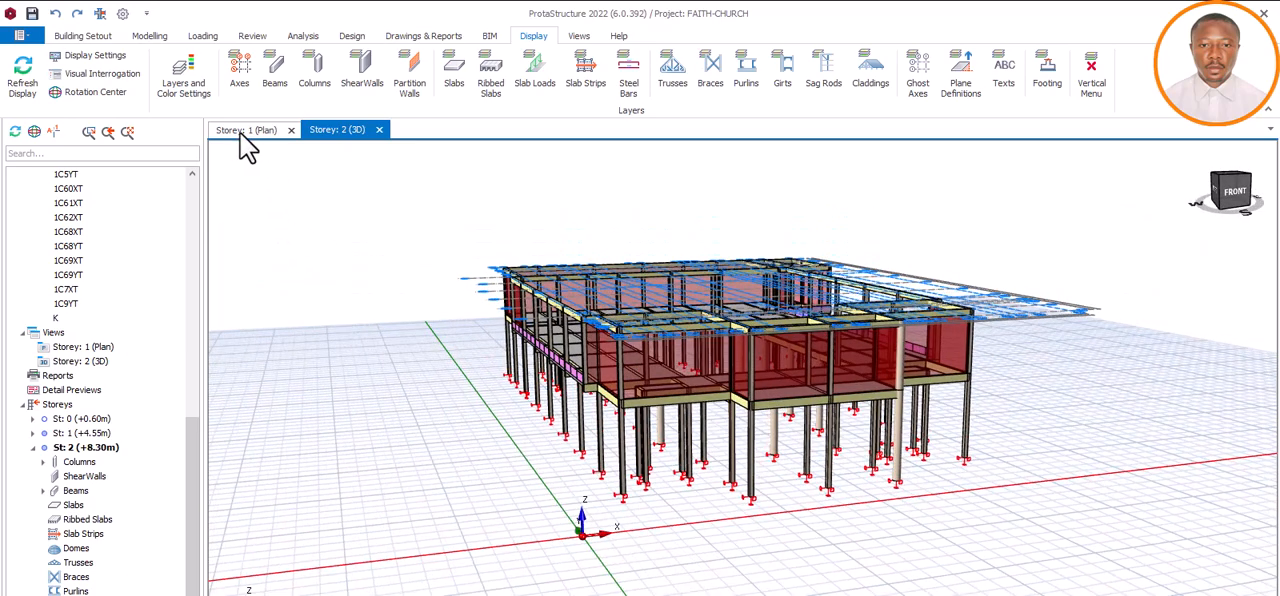
mouse_move(280, 164)
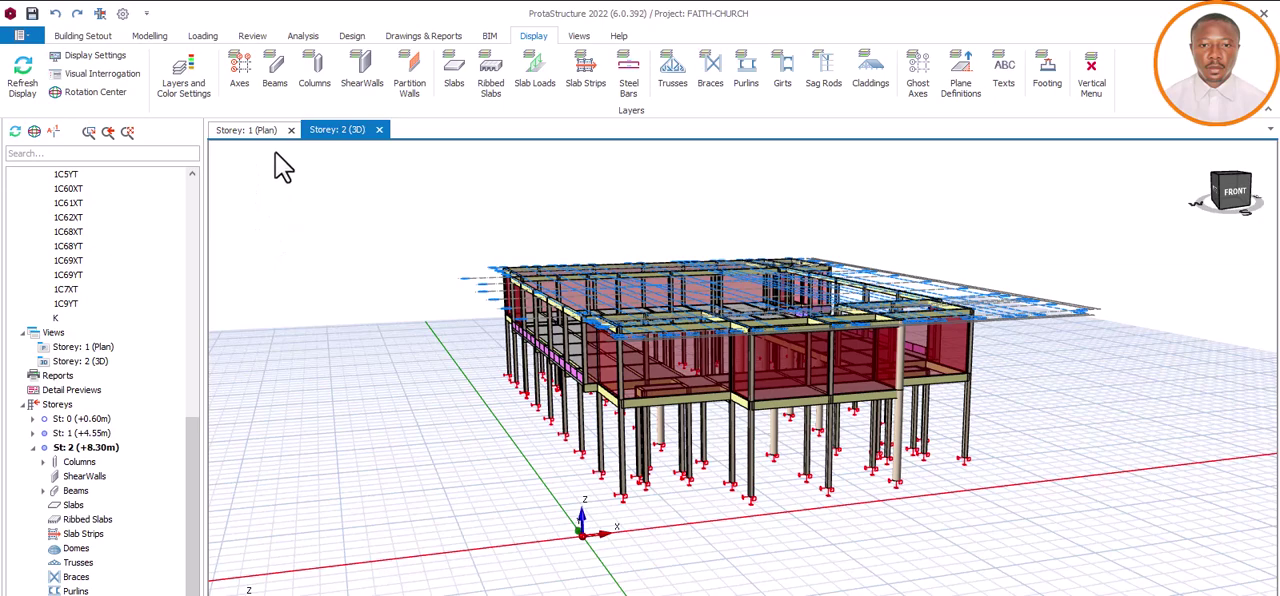
left_click(239, 128)
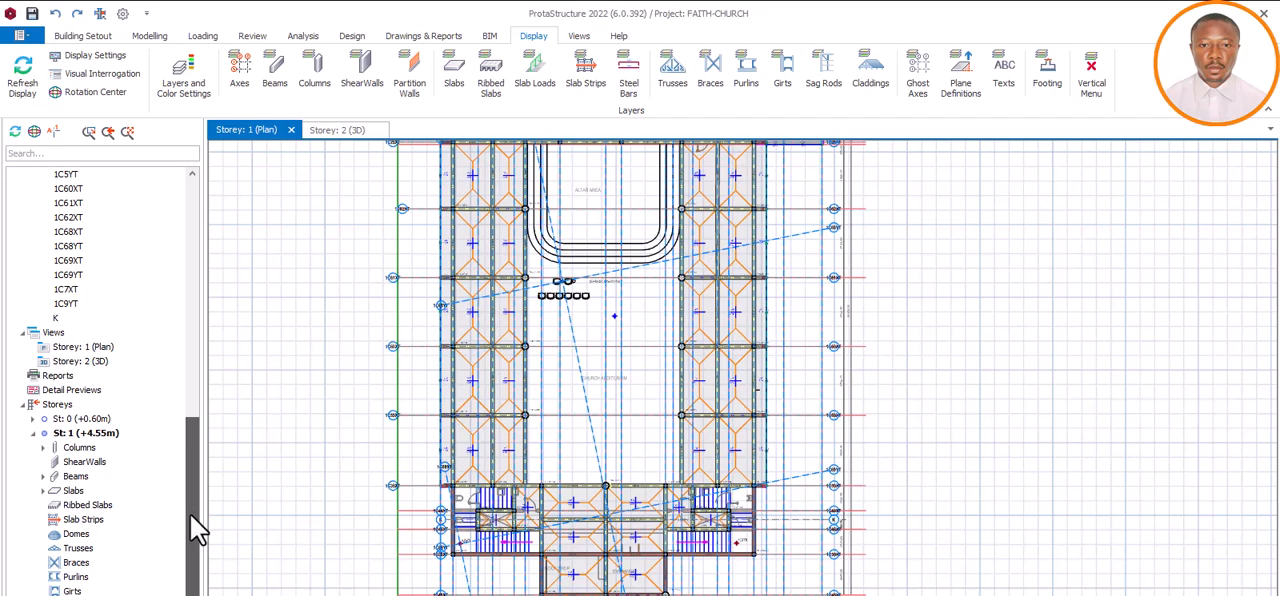
mouse_move(450, 470)
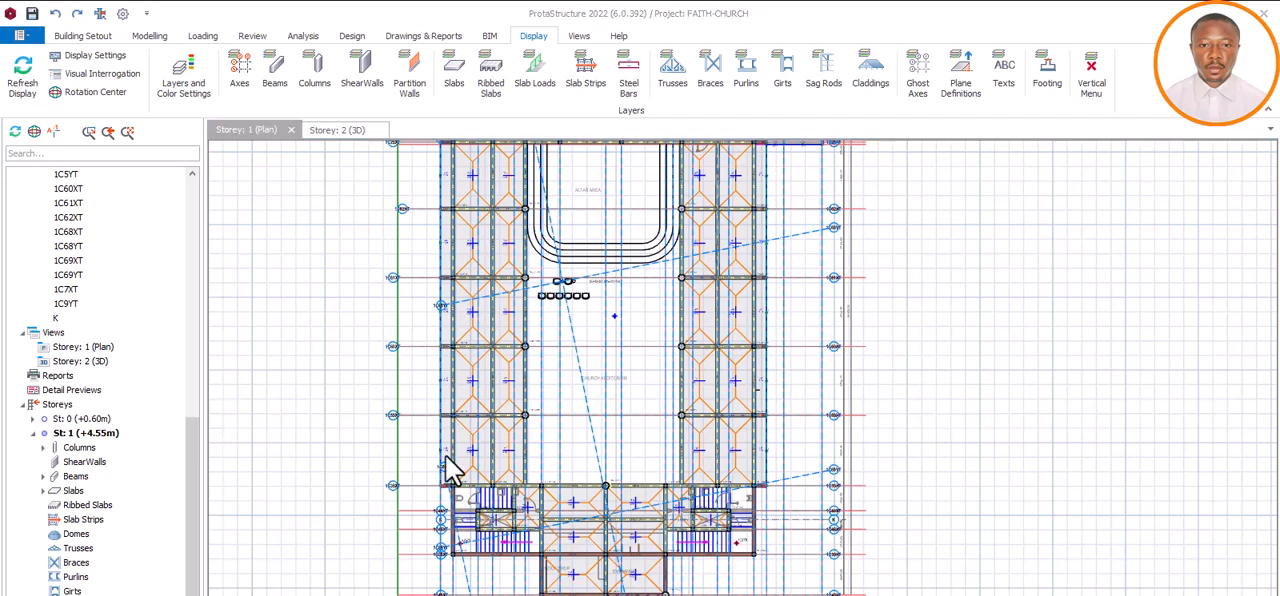
mouse_move(590, 336)
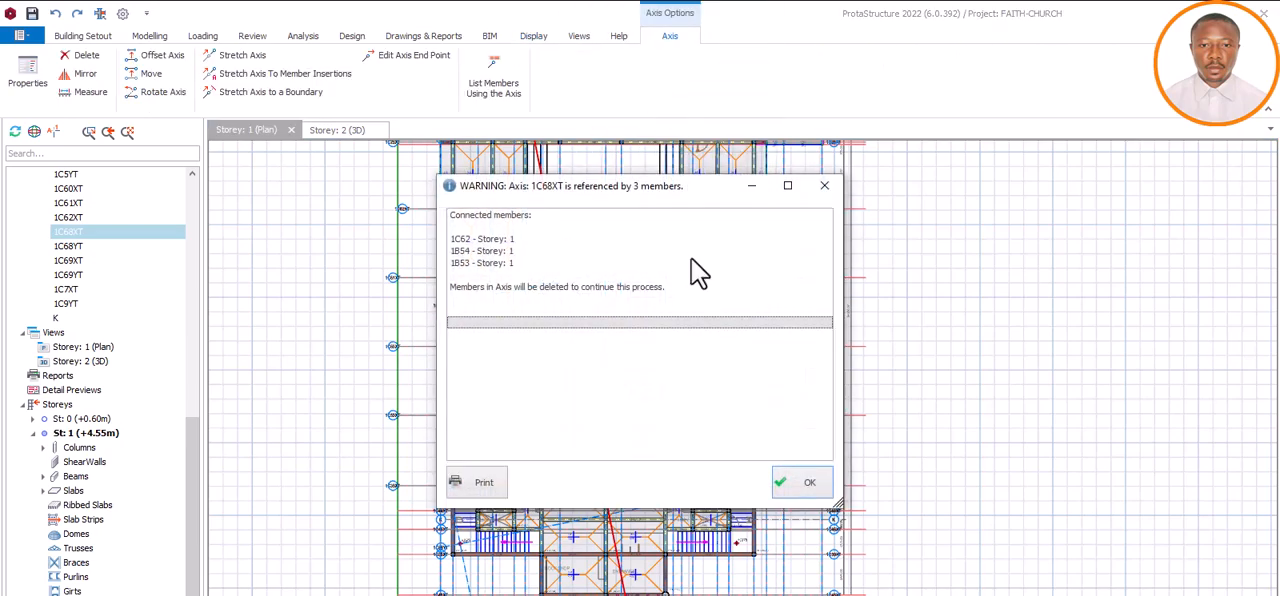
Accept the referenced-members warning and delete the diagonal axis near the plan bottom.
left_click(810, 482)
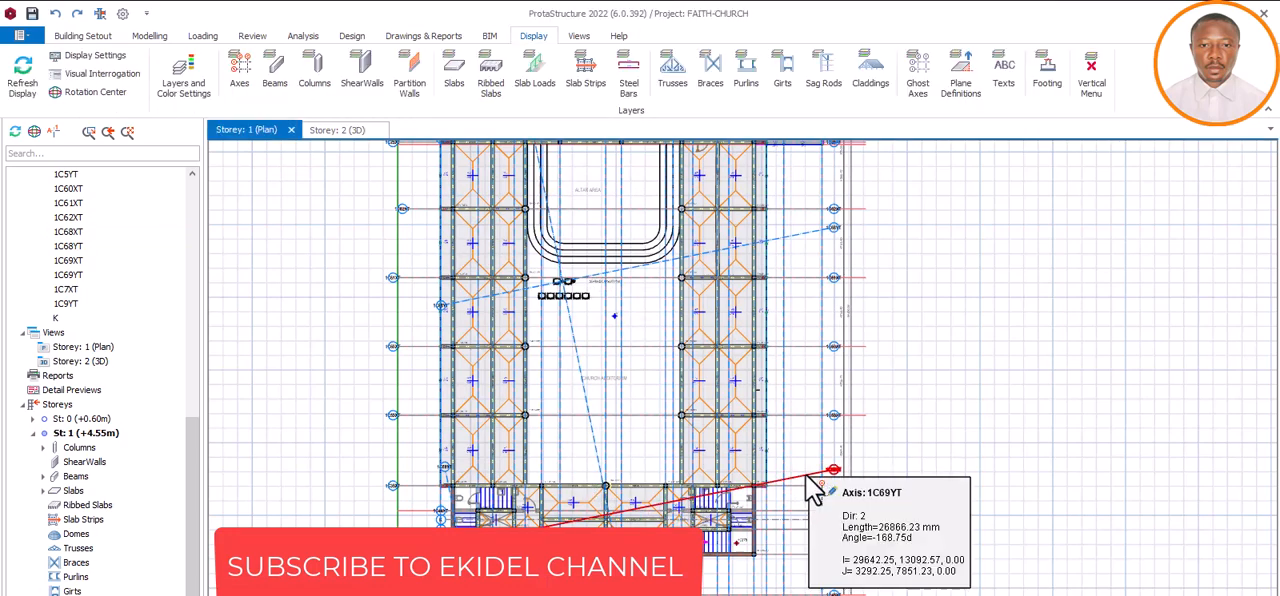
right_click(812, 484)
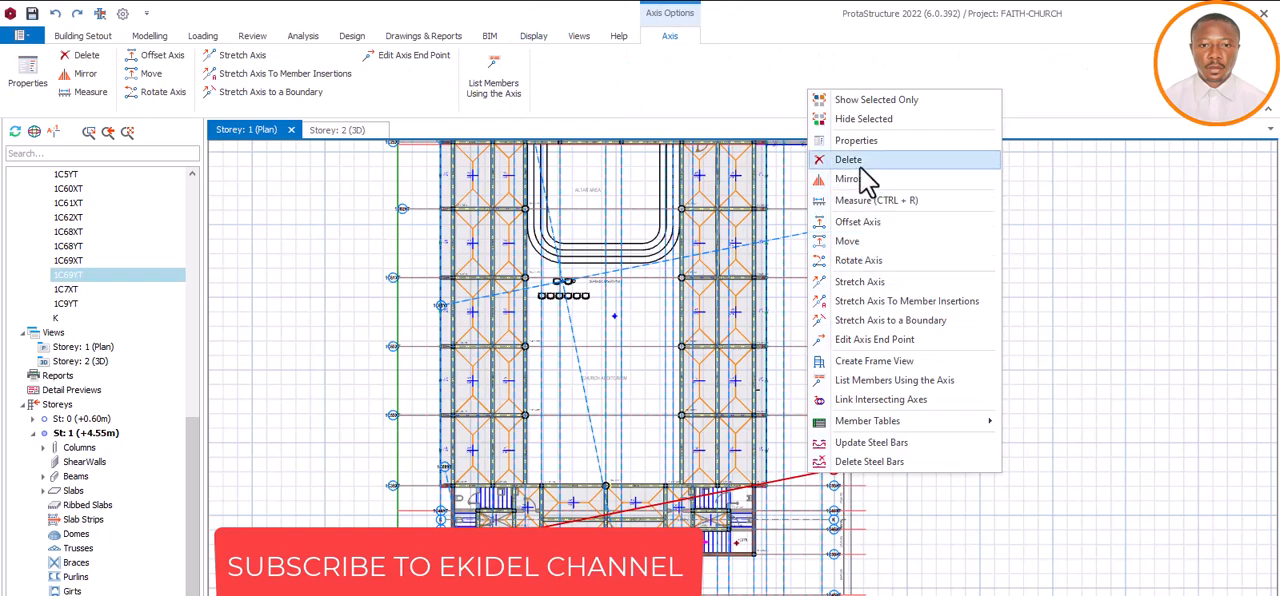
left_click(848, 158)
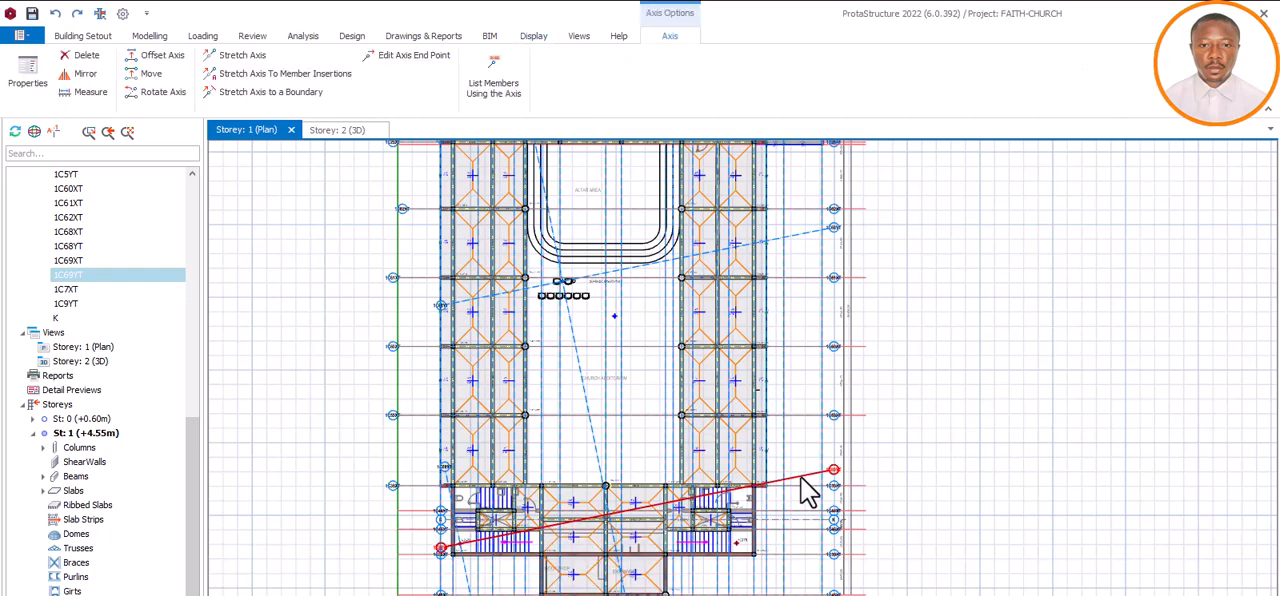
mouse_move(816, 488)
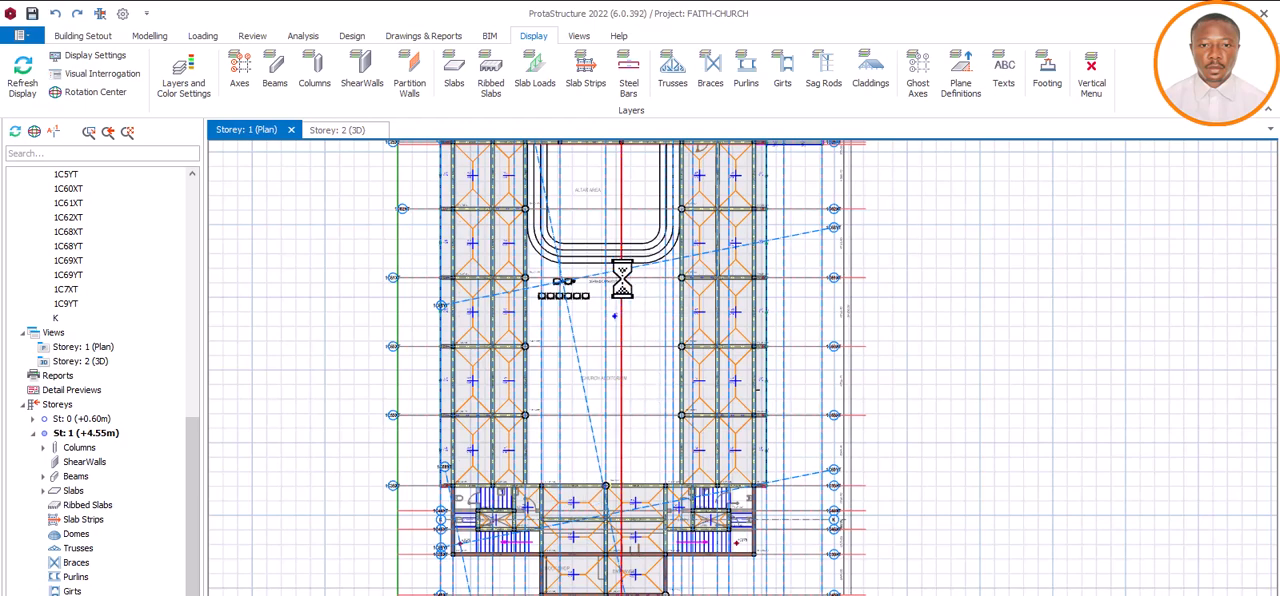
Delete the slanted axis across the upper plan and the steep near-vertical one, confirming prompts.
left_click(68, 246)
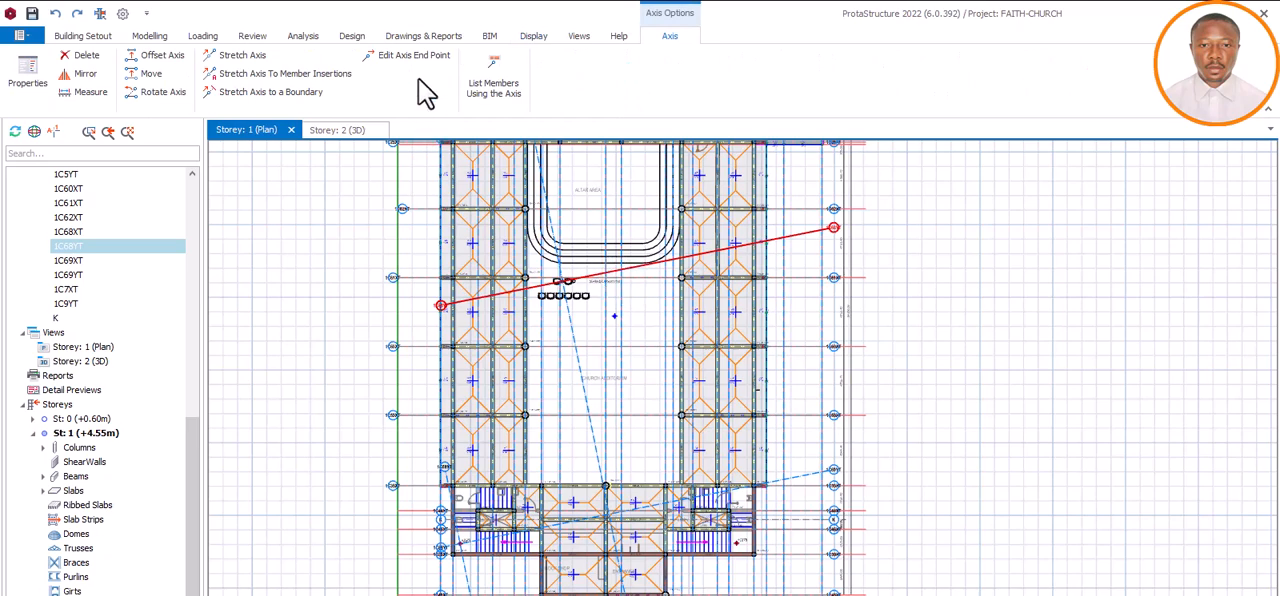
mouse_move(88, 56)
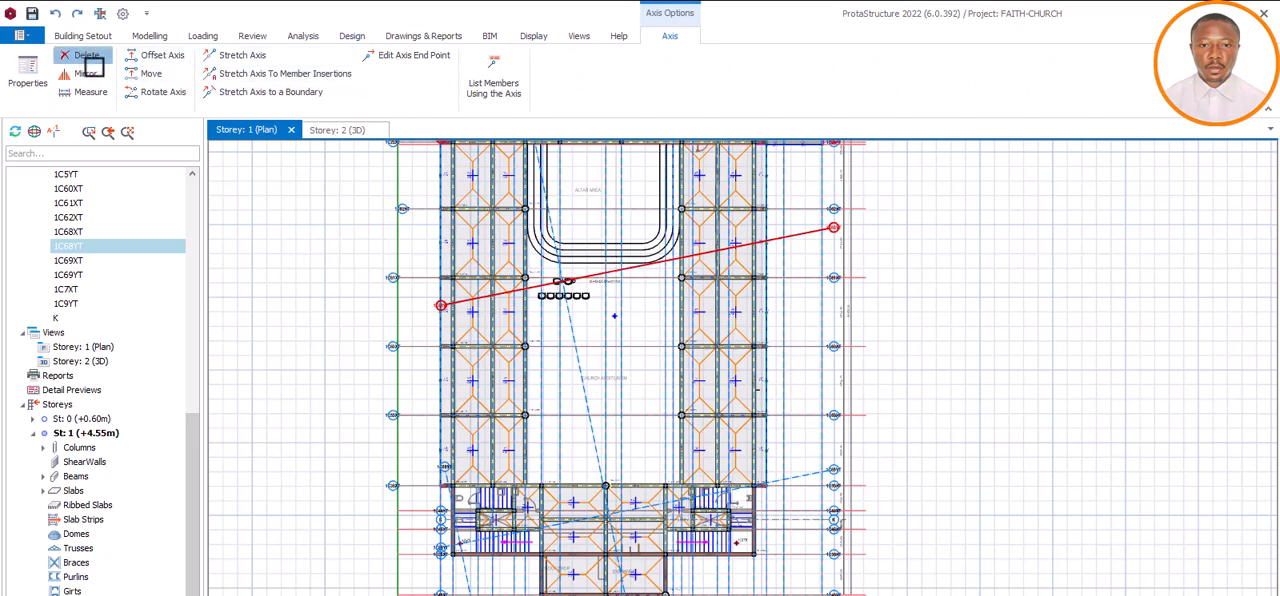
left_click(88, 56)
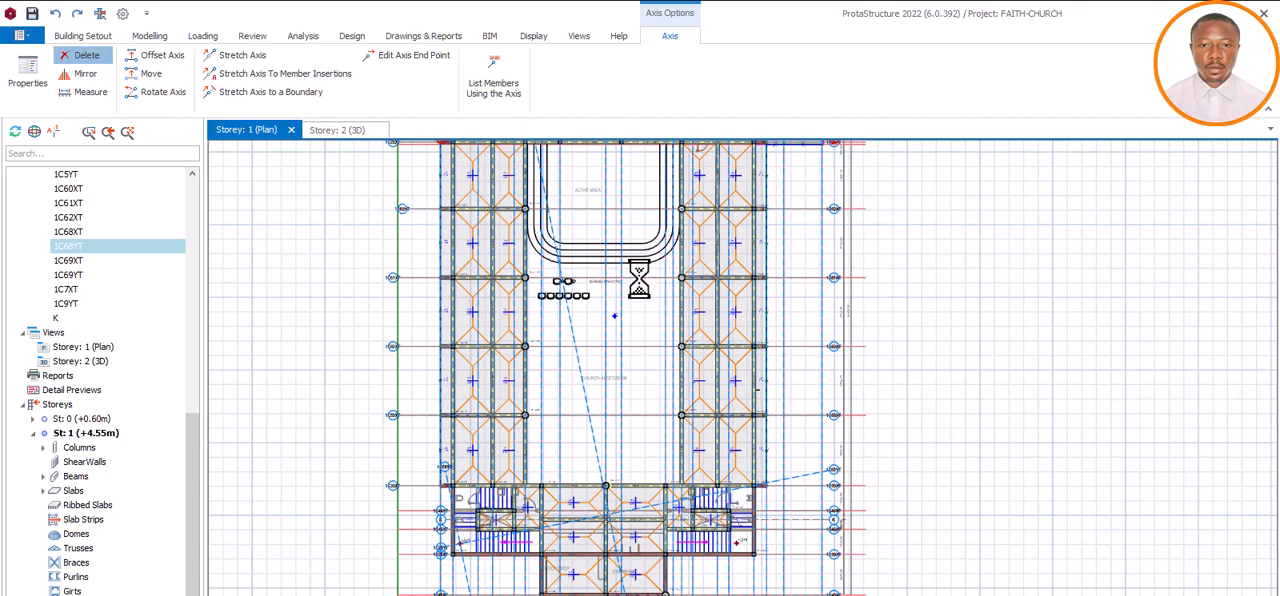
left_click(532, 36)
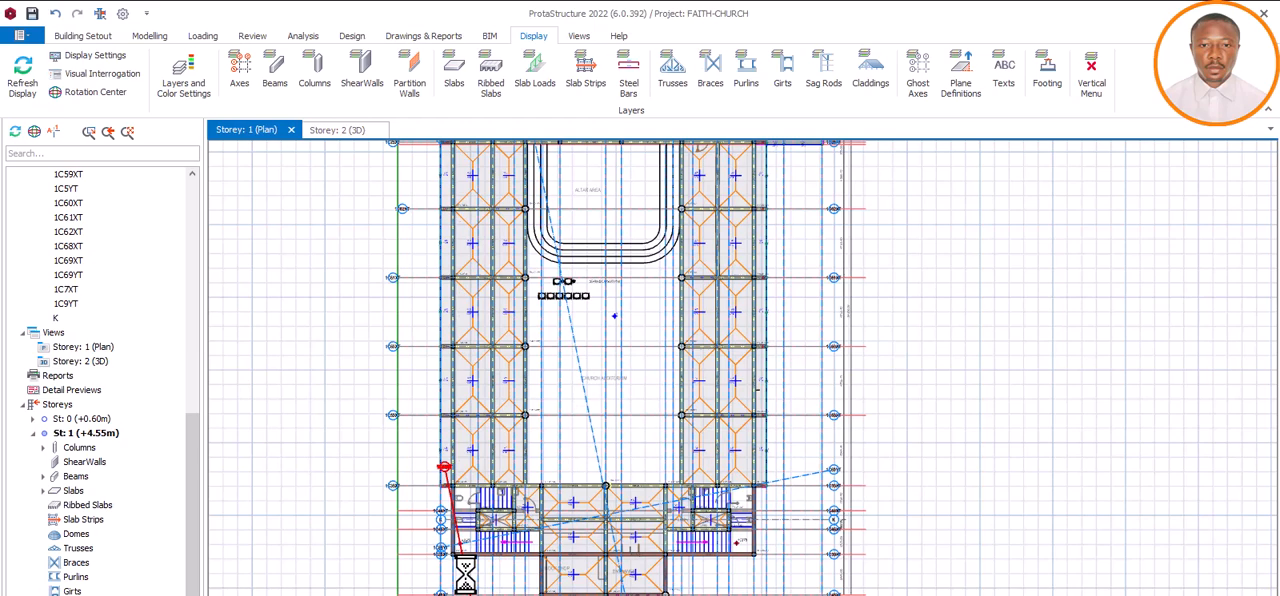
left_click(68, 260)
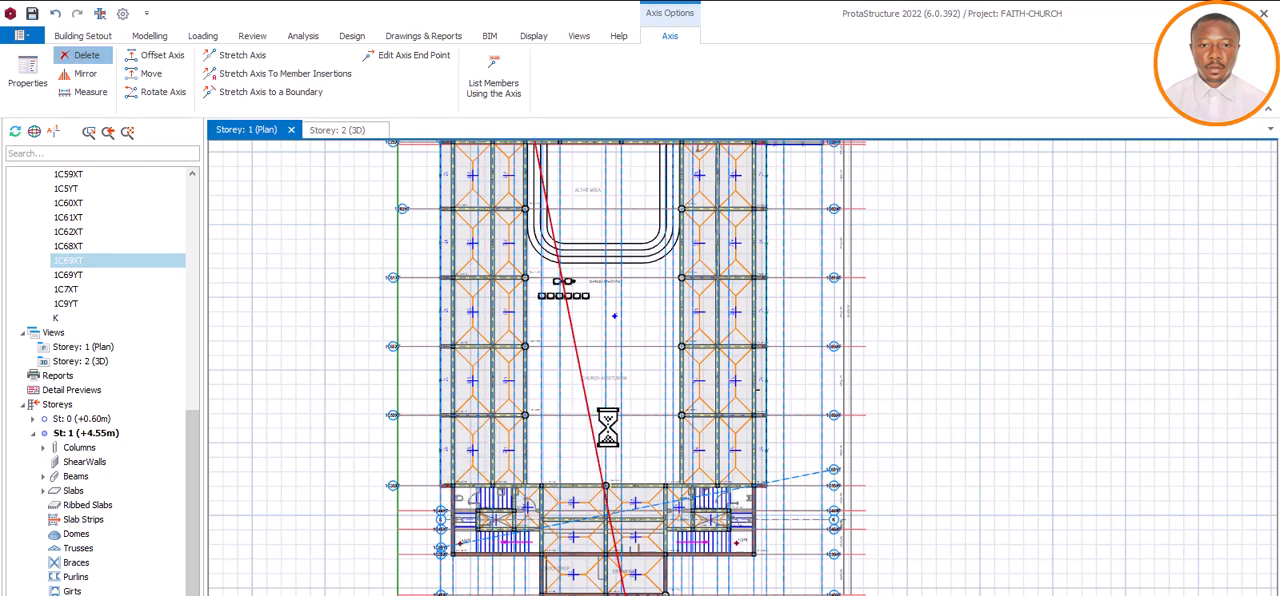
left_click(532, 36)
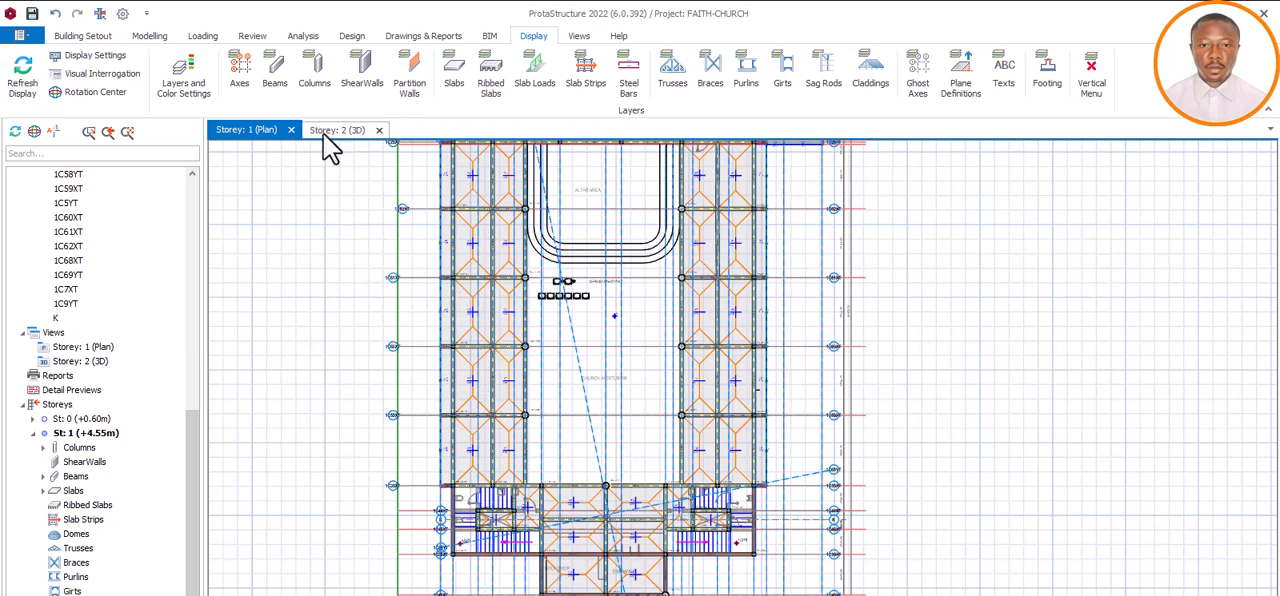
mouse_move(682, 456)
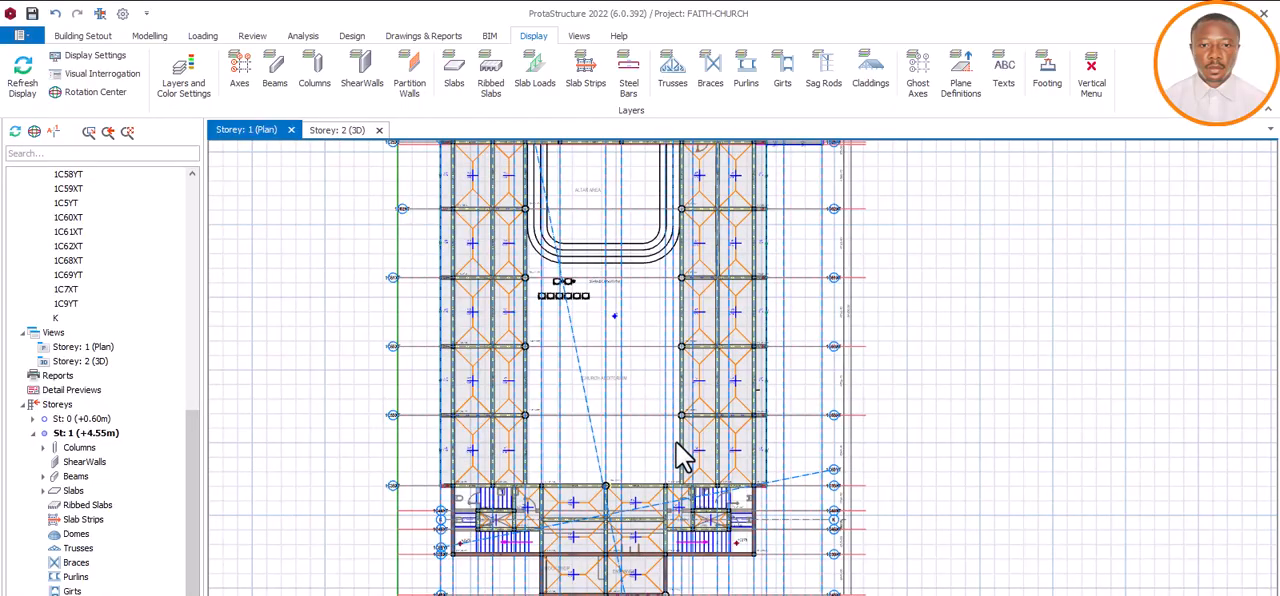
Return to the 3D view and orbit the frame to check the cleaned axes from all sides.
left_click(336, 128)
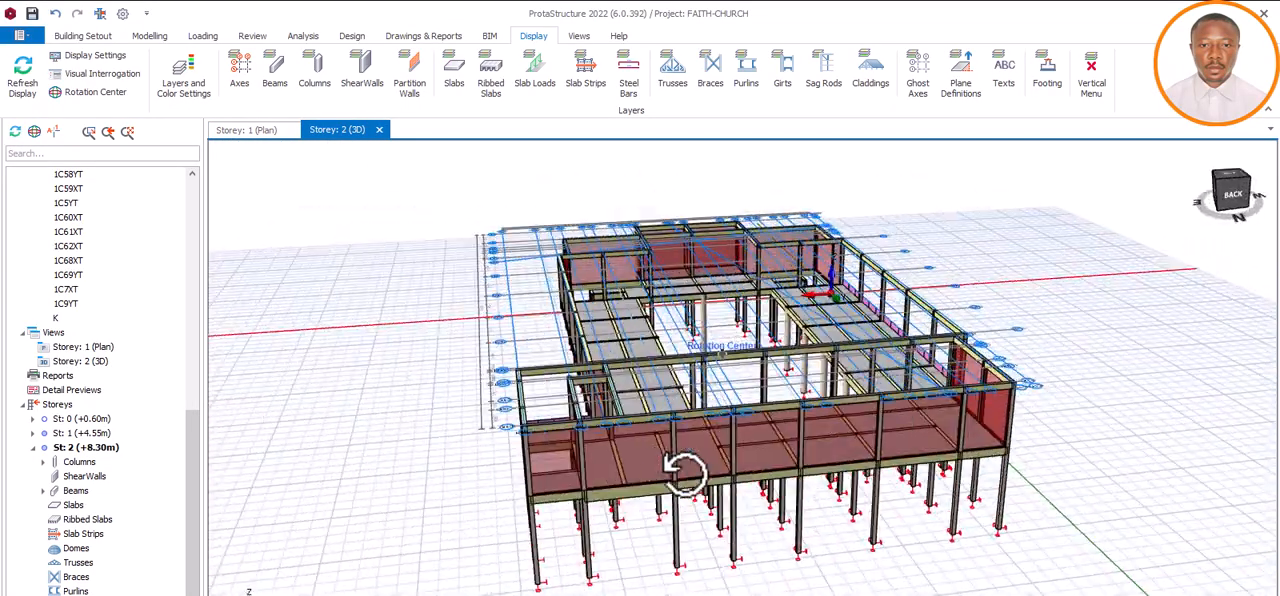
left_click_drag(684, 470, 740, 480)
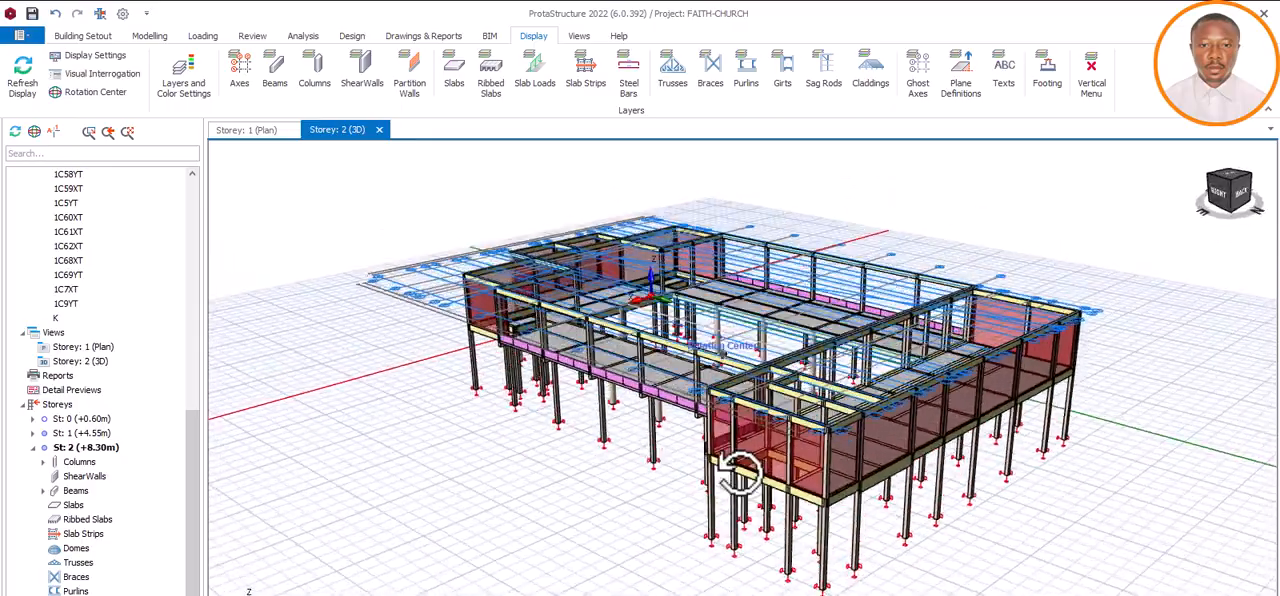
left_click_drag(740, 476, 700, 476)
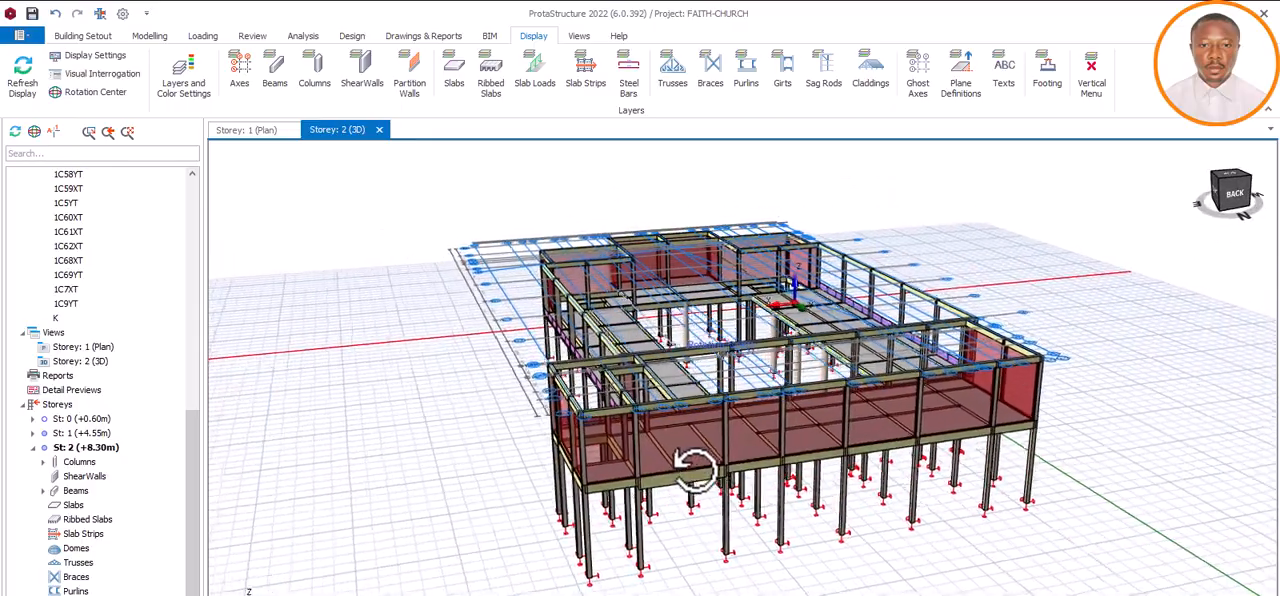
left_click_drag(700, 460, 520, 470)
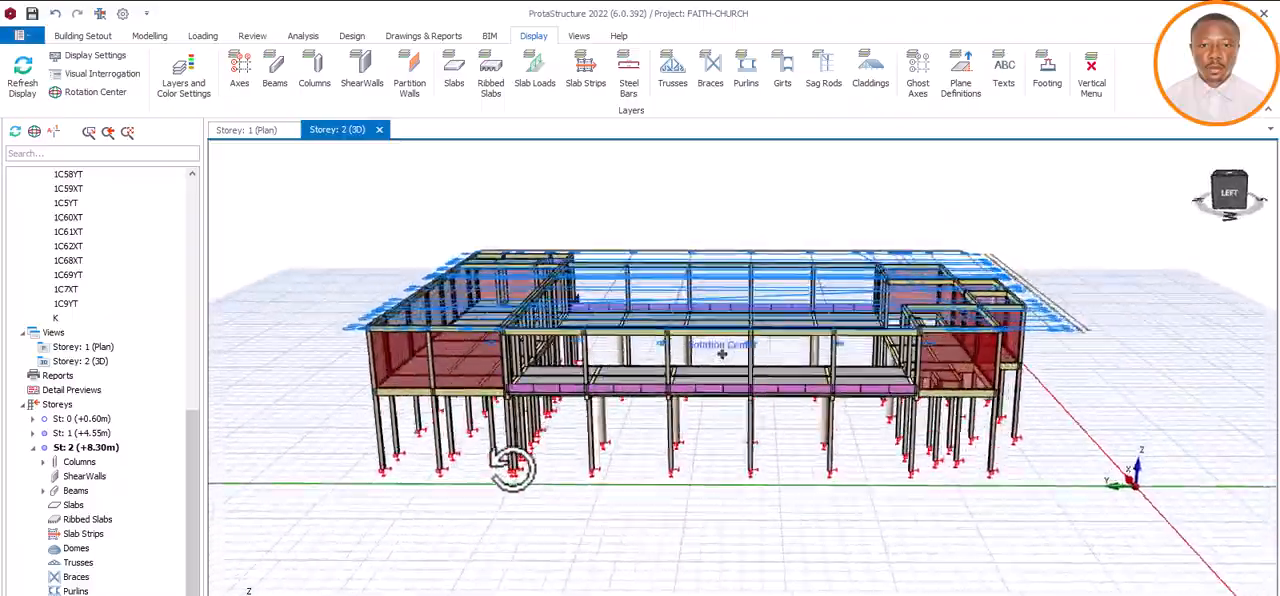
left_click_drag(516, 464, 430, 464)
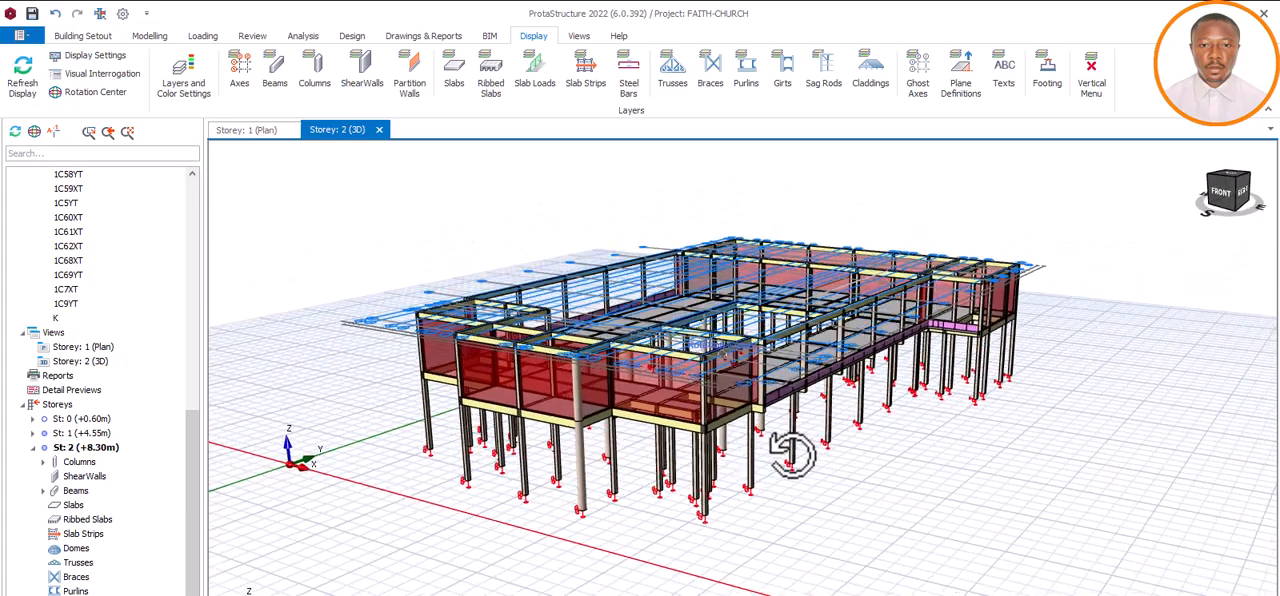
left_click_drag(790, 456, 870, 456)
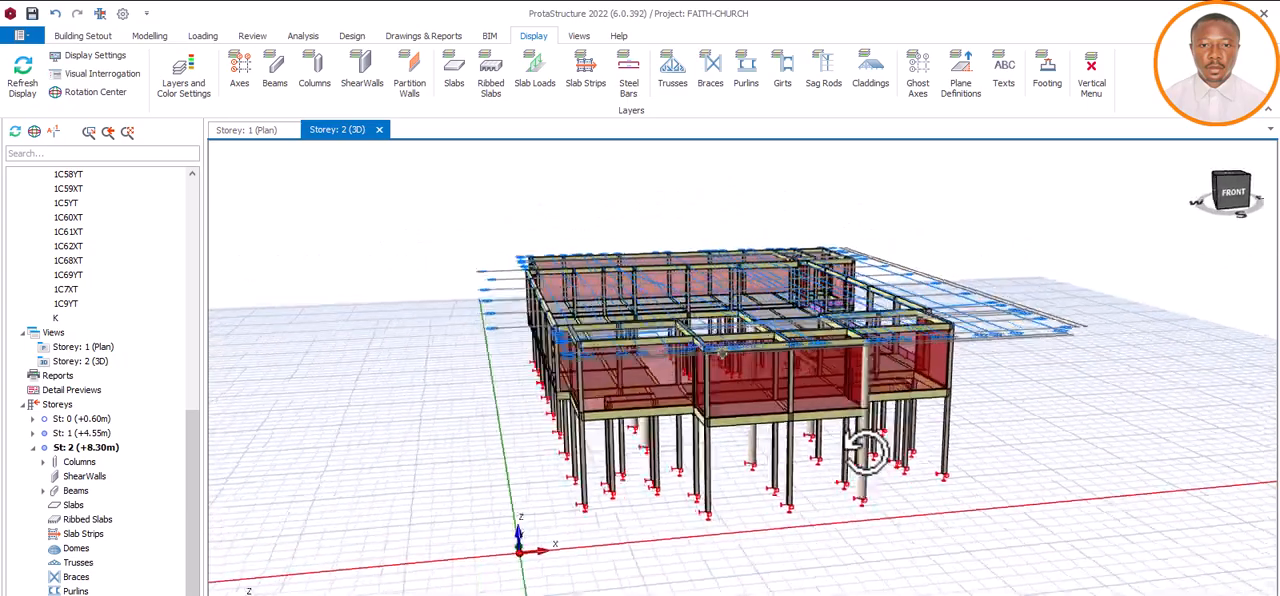